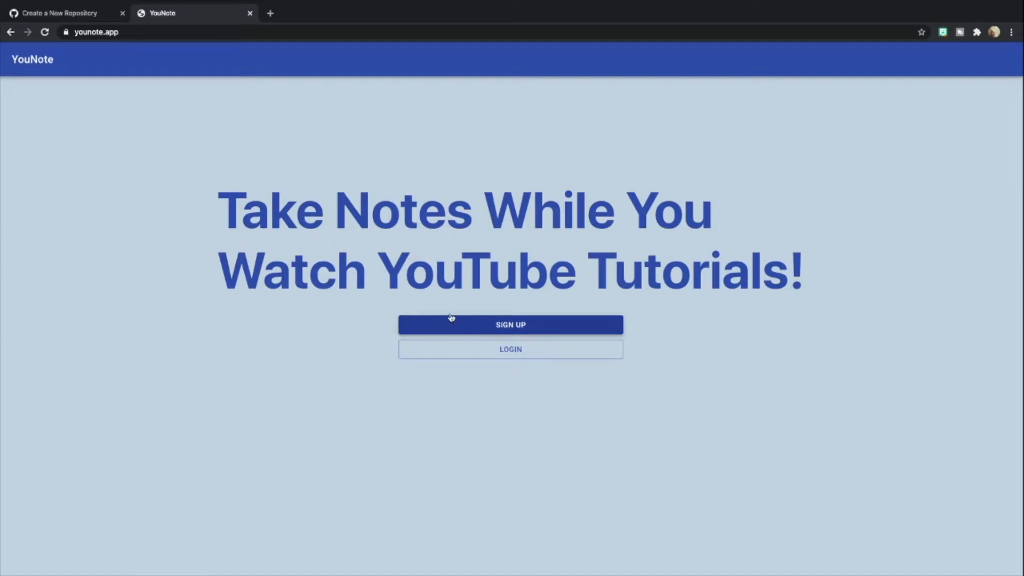
pyautogui.moveTo(510, 349)
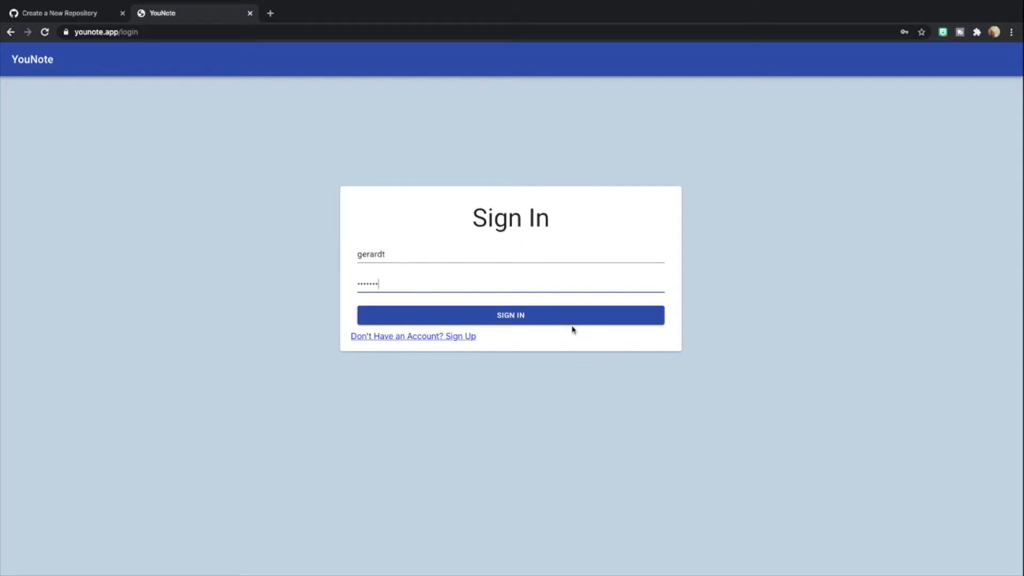
# Sign in to YouNote and use the navigation menu to reach the Home notes list
pyautogui.click(510, 315)
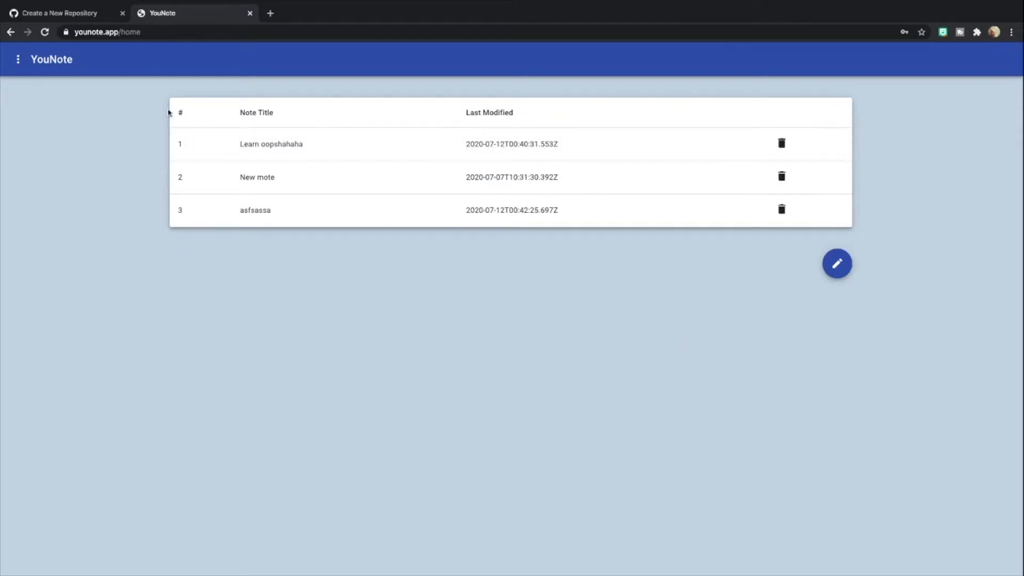
pyautogui.moveTo(215, 217)
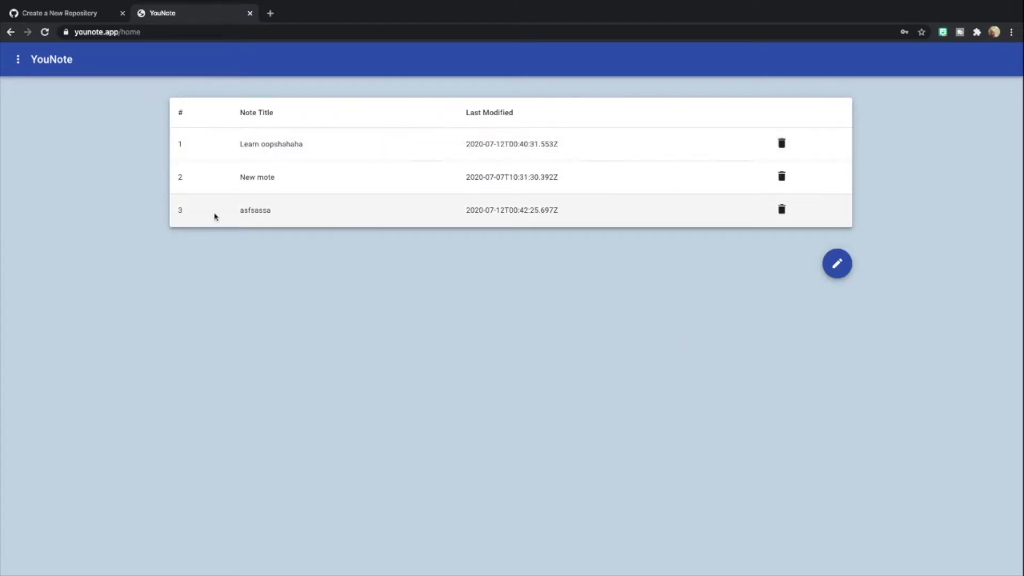
pyautogui.click(18, 59)
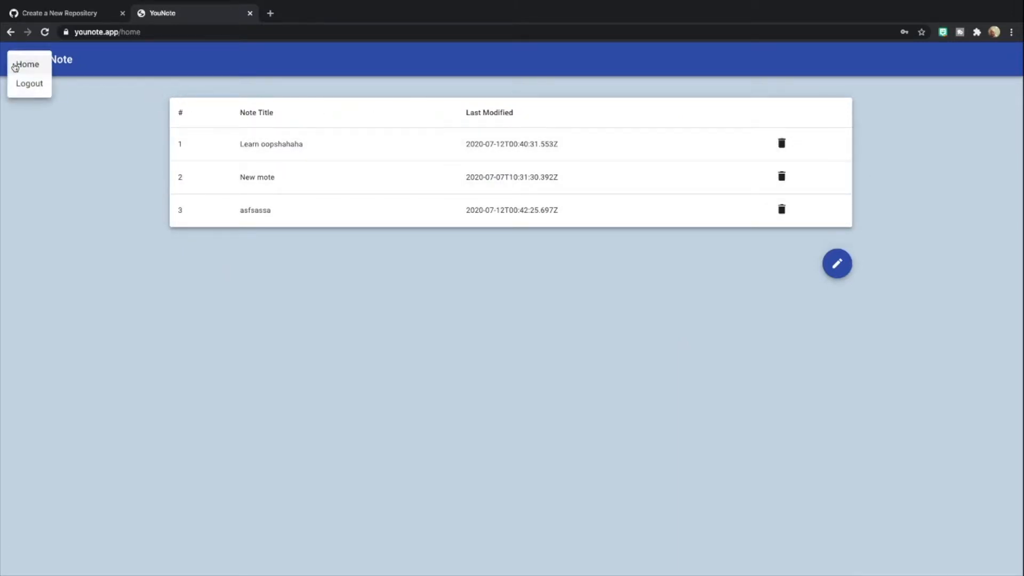
pyautogui.moveTo(28, 65)
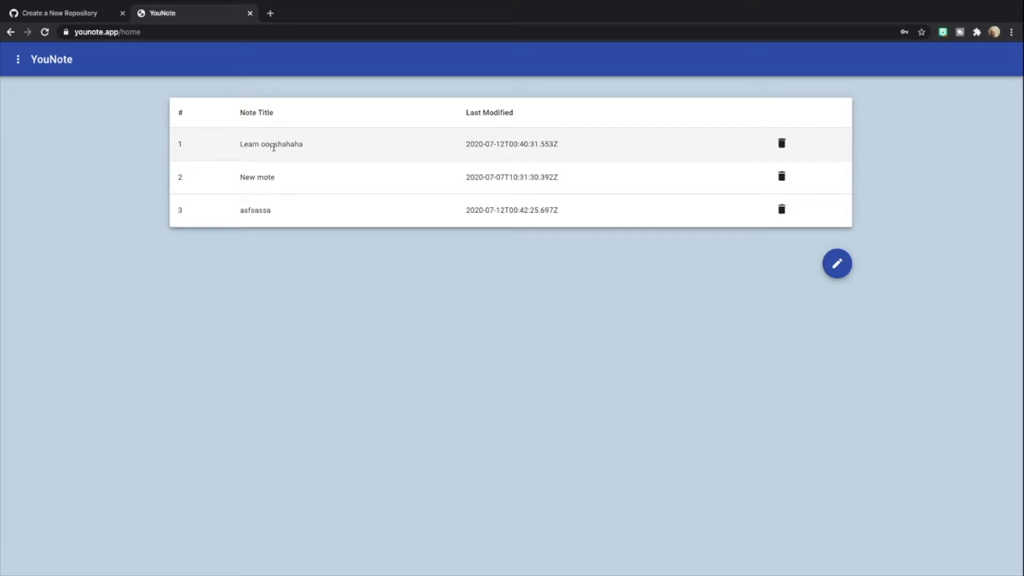
# Open the 'Learn oopshahaha' note with its OOP tutorial video and save it
pyautogui.click(271, 144)
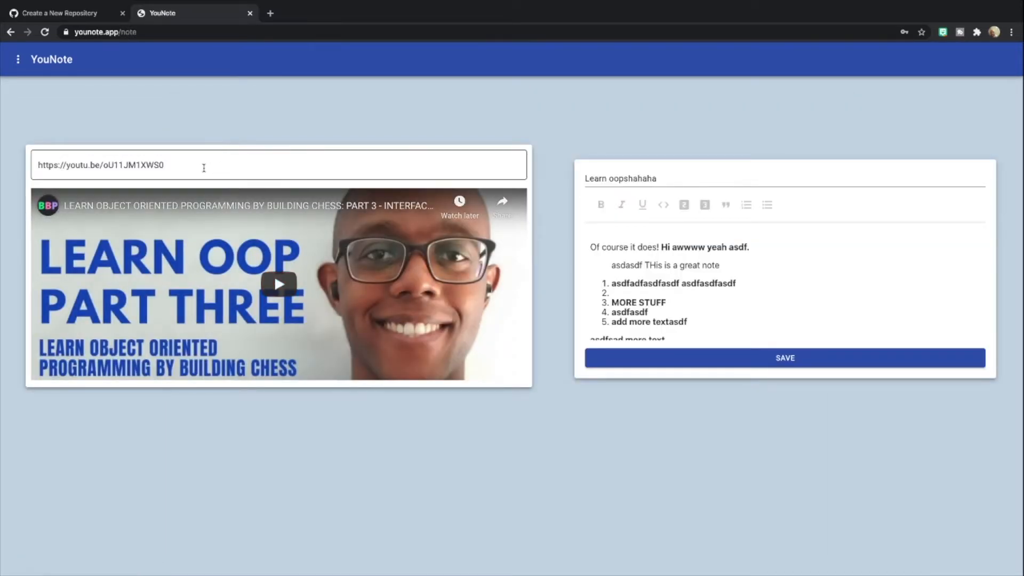
pyautogui.moveTo(406, 190)
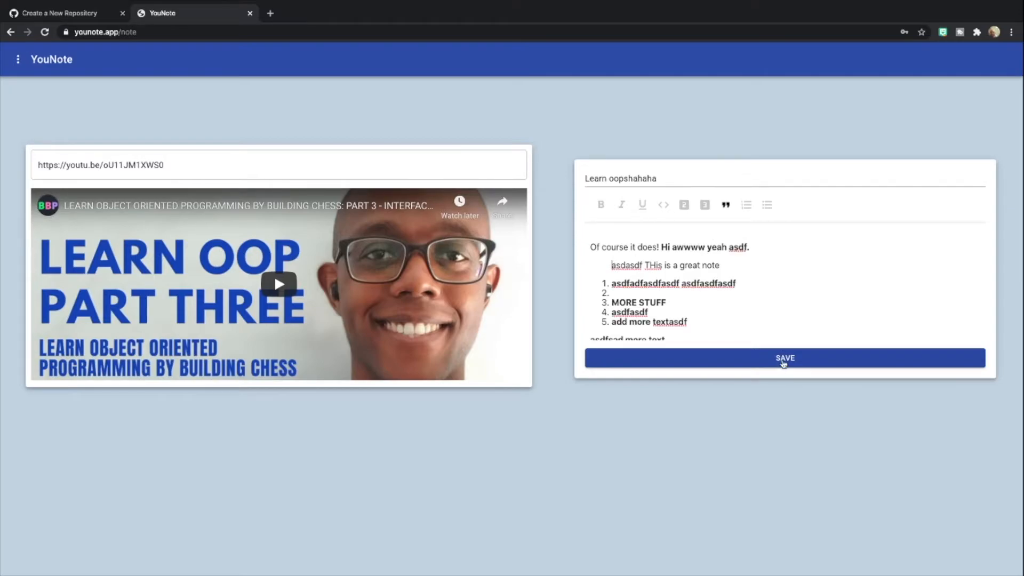
pyautogui.click(784, 359)
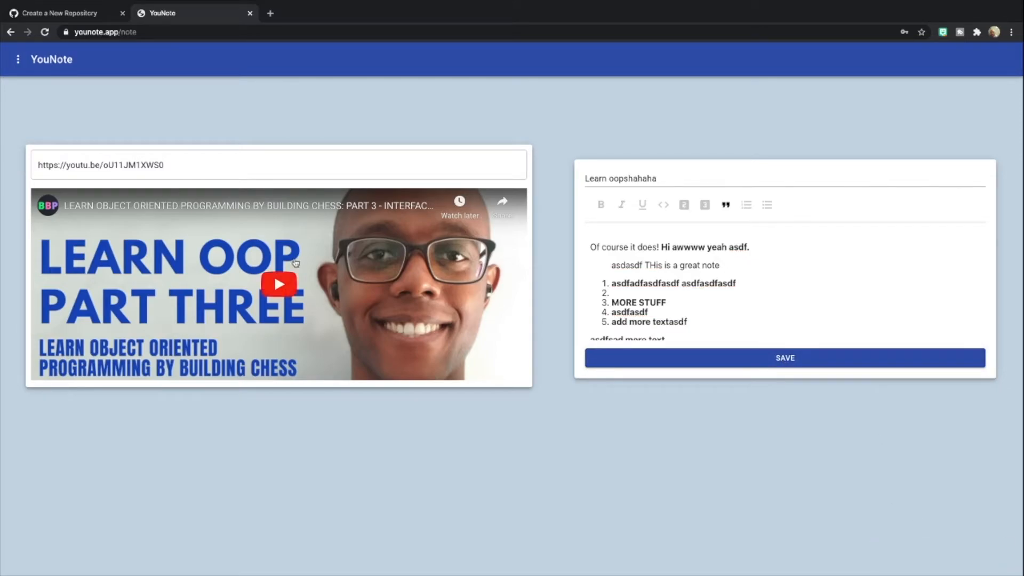
pyautogui.moveTo(350, 97)
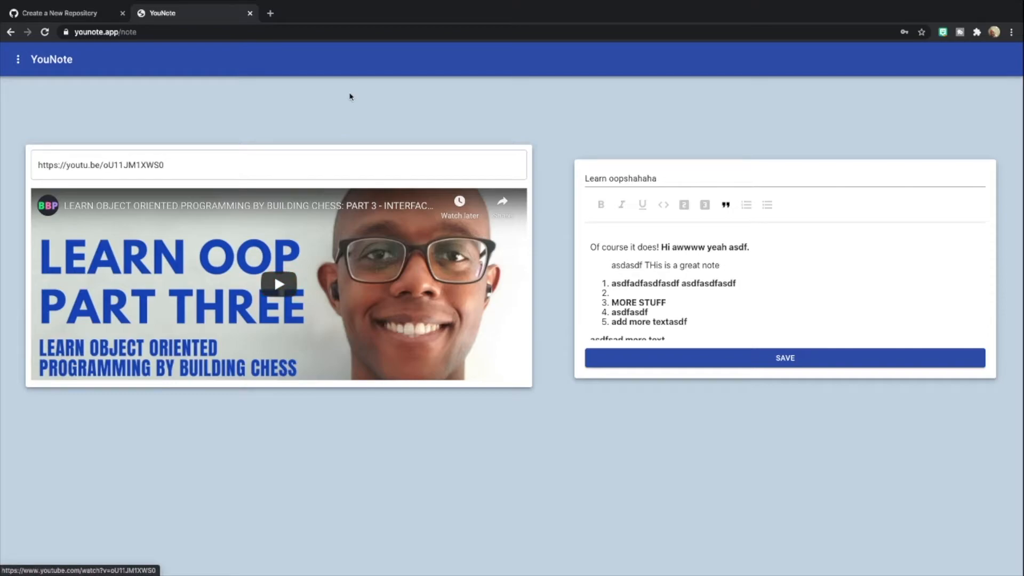
pyautogui.moveTo(345, 102)
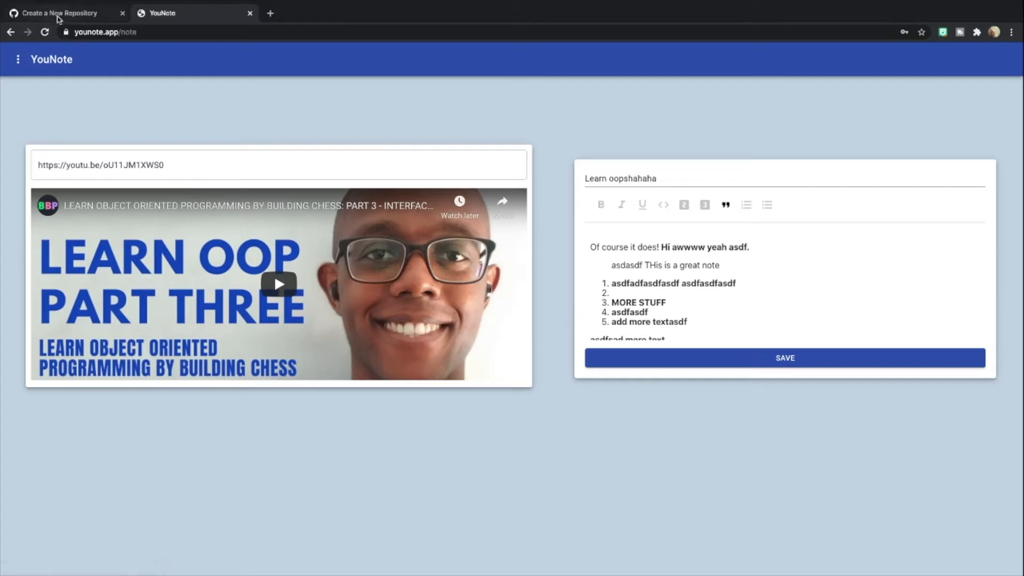
# Name the new repository YouNote-tutorial with description 'Repository for YouNote Video Tutorial'
pyautogui.click(59, 13)
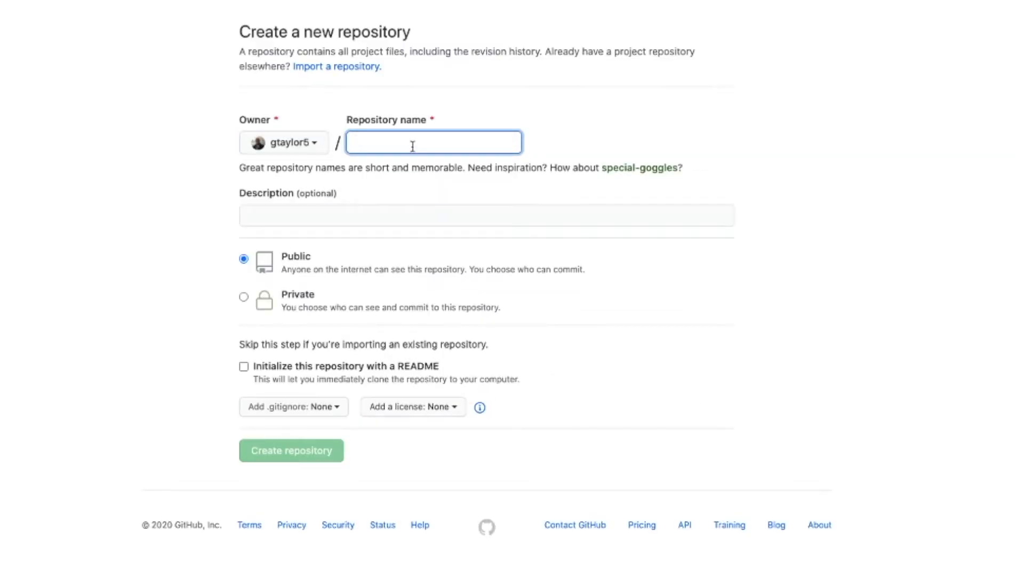
pyautogui.write('YouNote-tutu')
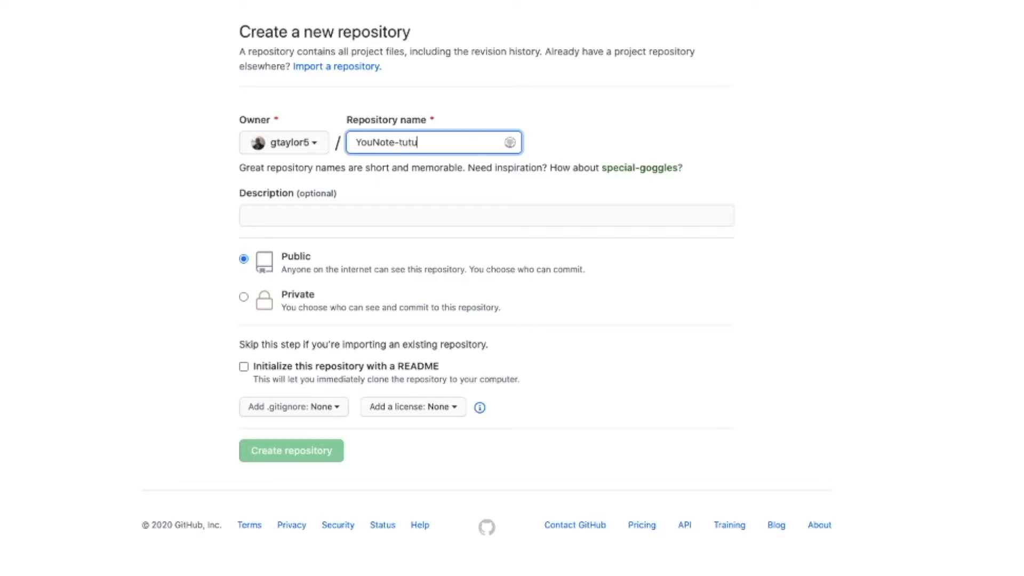
pyautogui.write('rial')
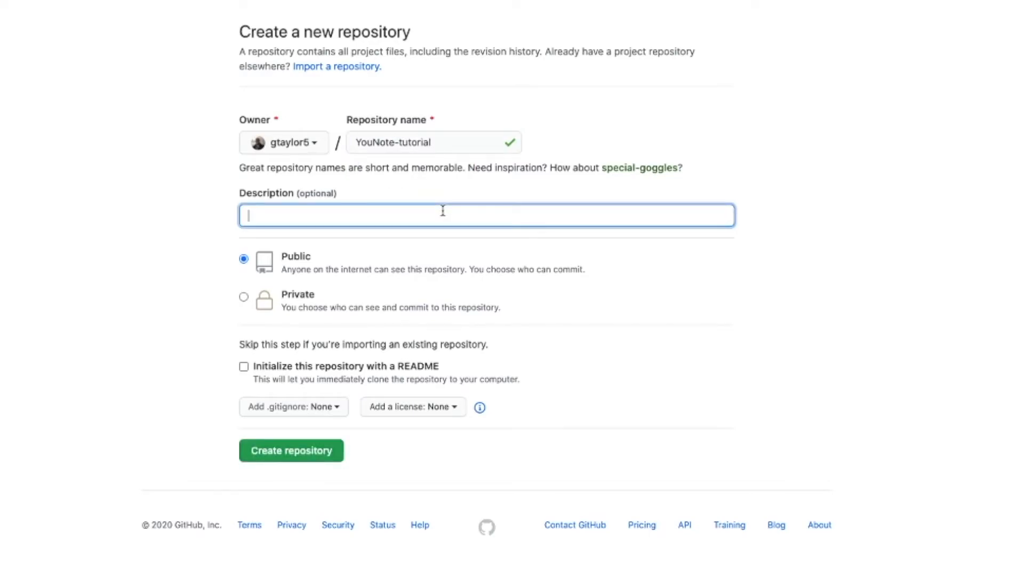
pyautogui.write('Repository for YouNote')
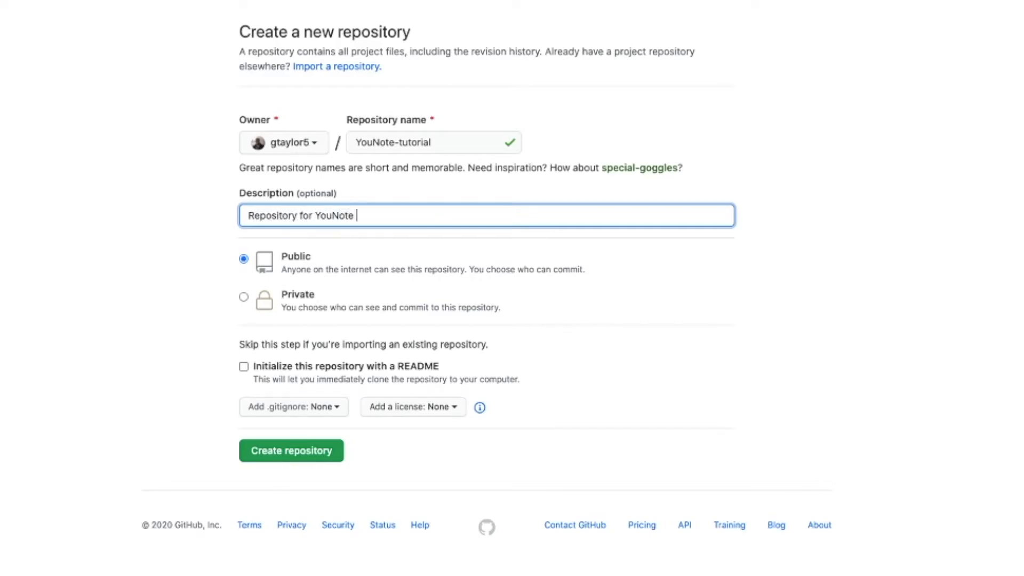
pyautogui.write('Video Tutorial')
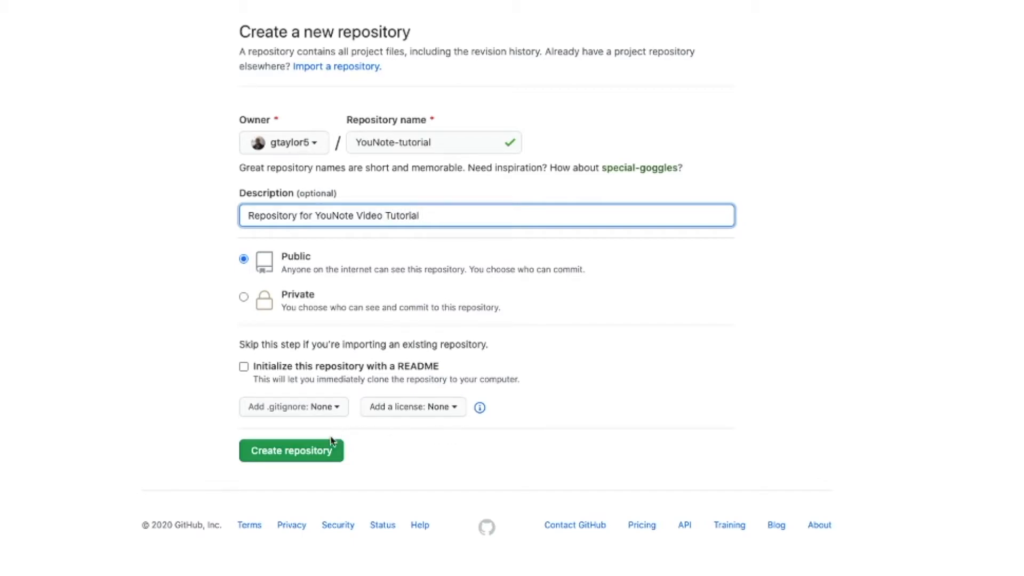
# Create the YouNote-tutorial repository on GitHub
pyautogui.click(290, 450)
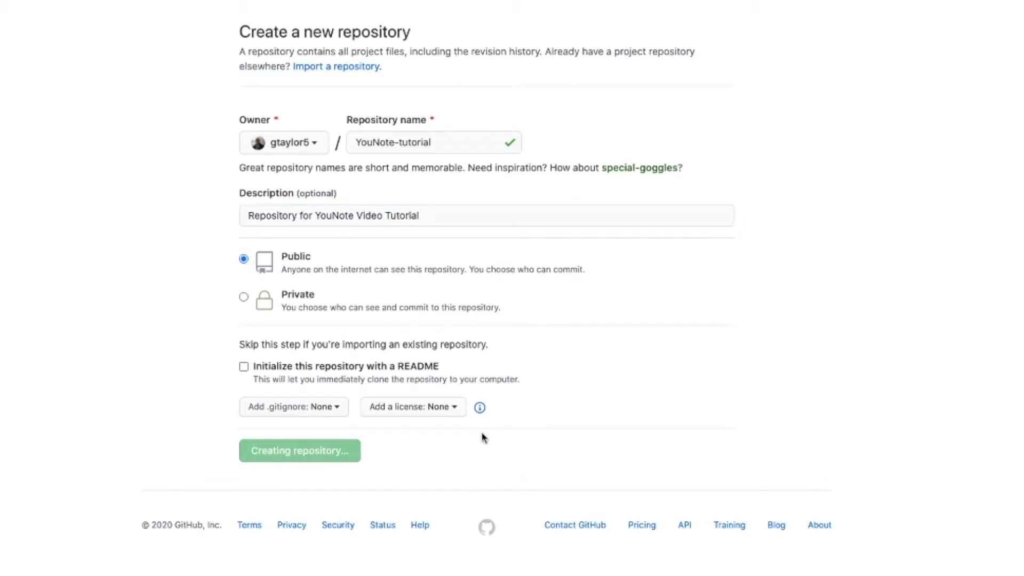
pyautogui.moveTo(467, 431)
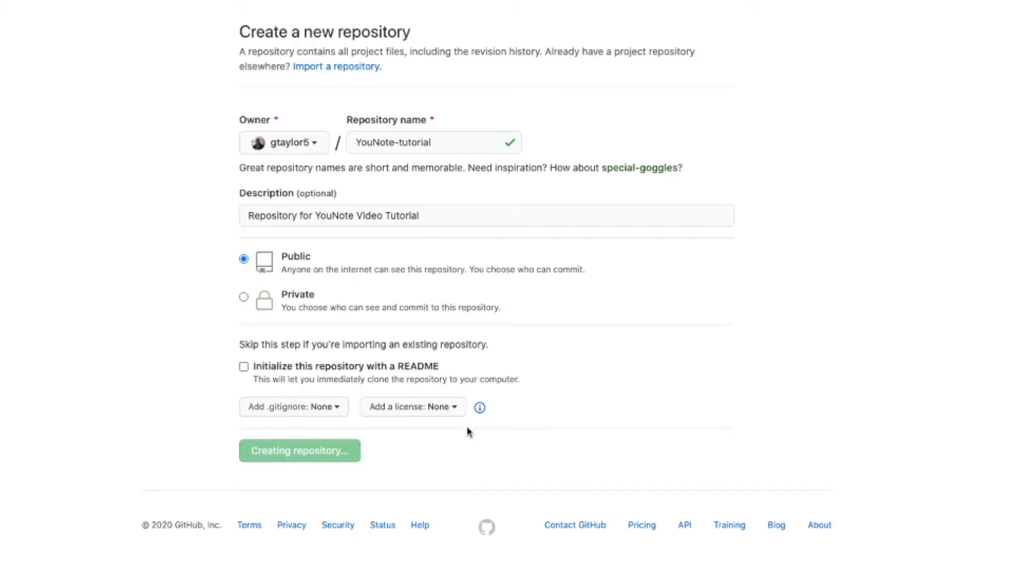
pyautogui.click(299, 450)
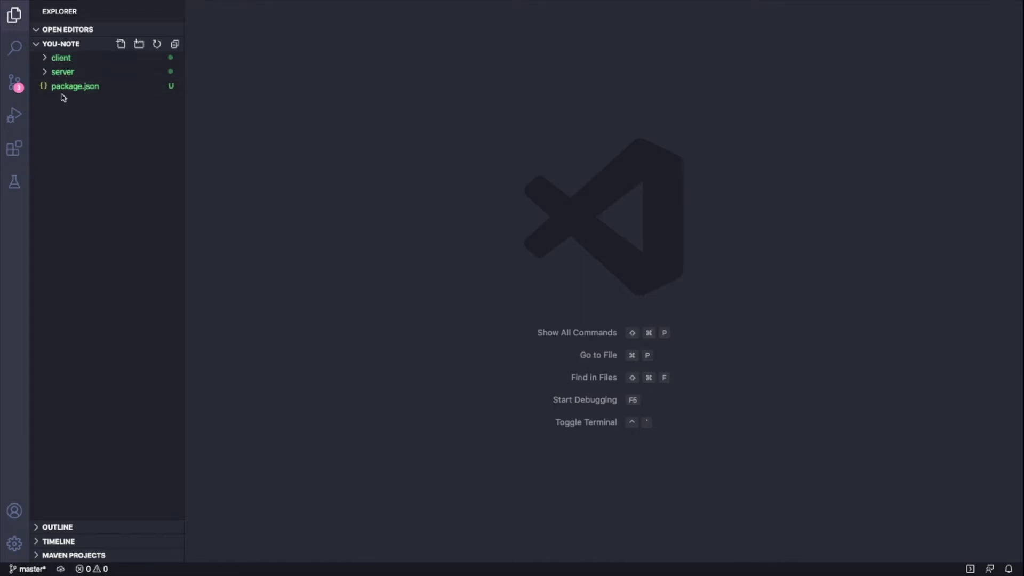
# Expand the client and server folders to see each one's package.json
pyautogui.click(59, 58)
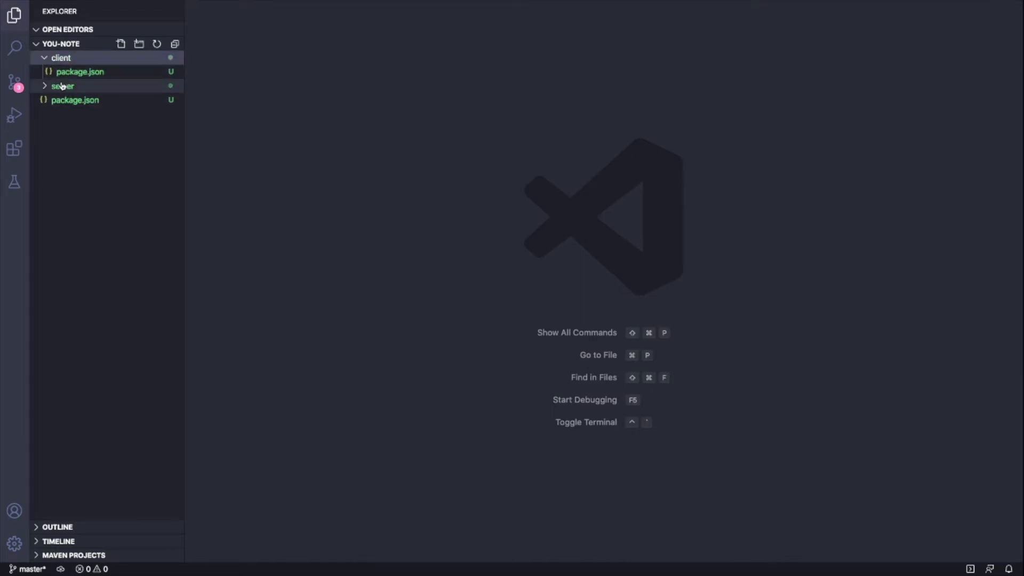
pyautogui.click(62, 85)
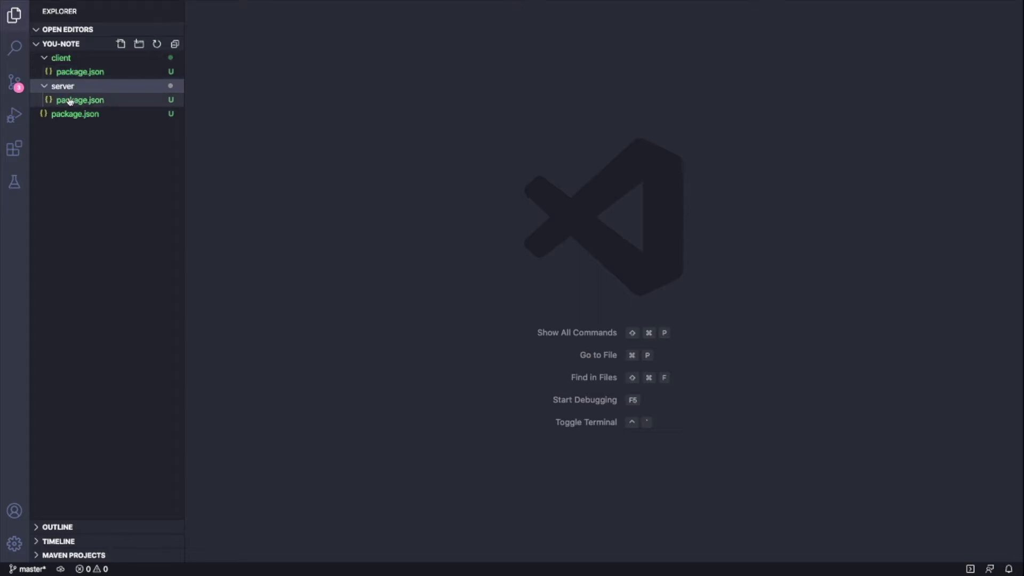
pyautogui.moveTo(75, 114)
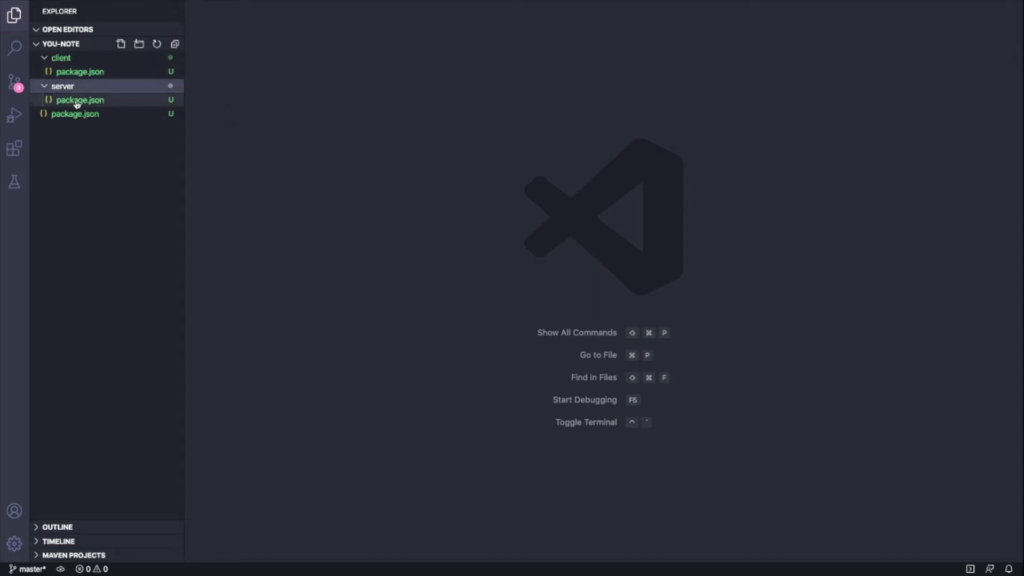
pyautogui.moveTo(74, 114)
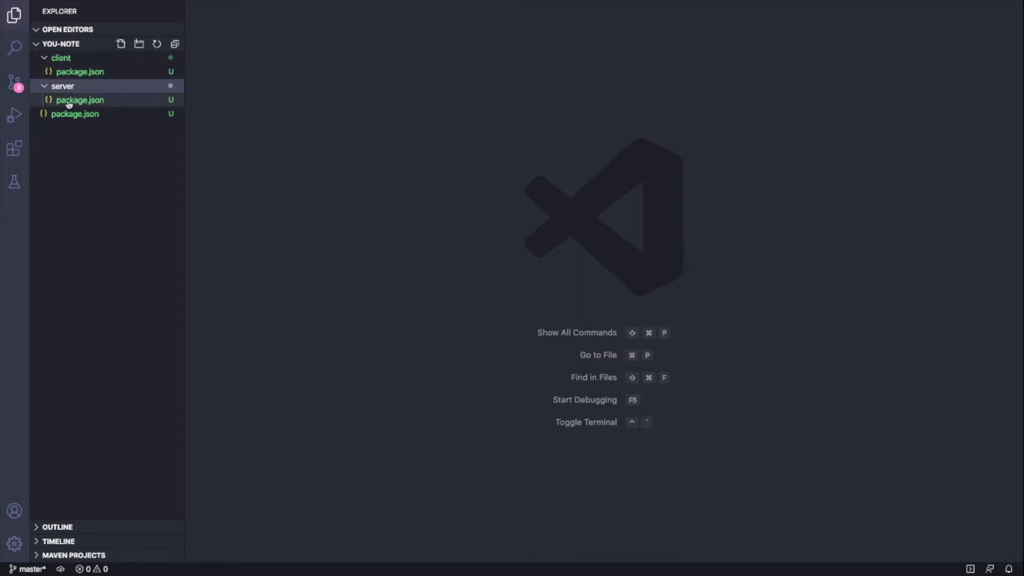
pyautogui.moveTo(106, 123)
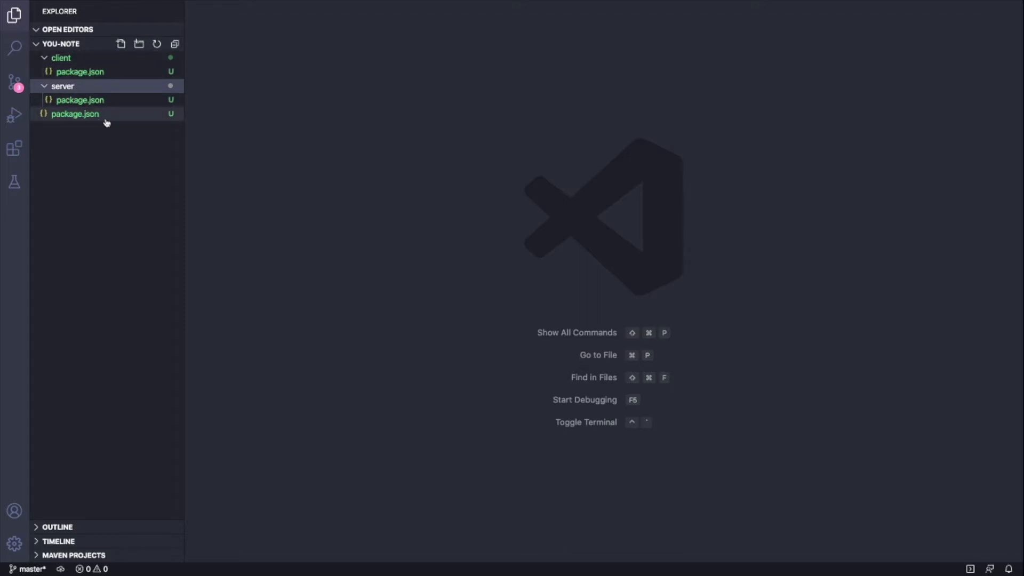
pyautogui.moveTo(74, 115)
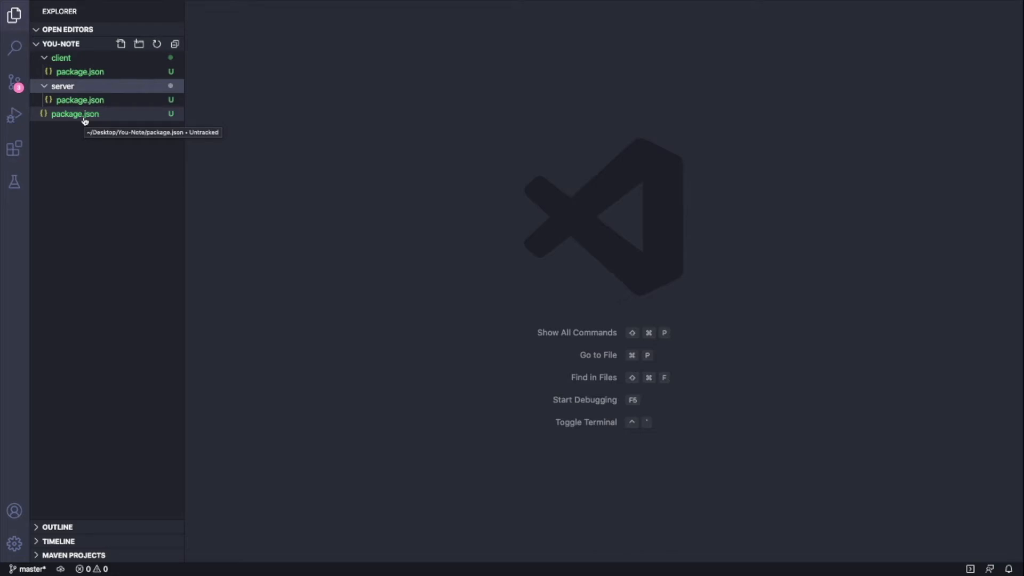
pyautogui.moveTo(515, 342)
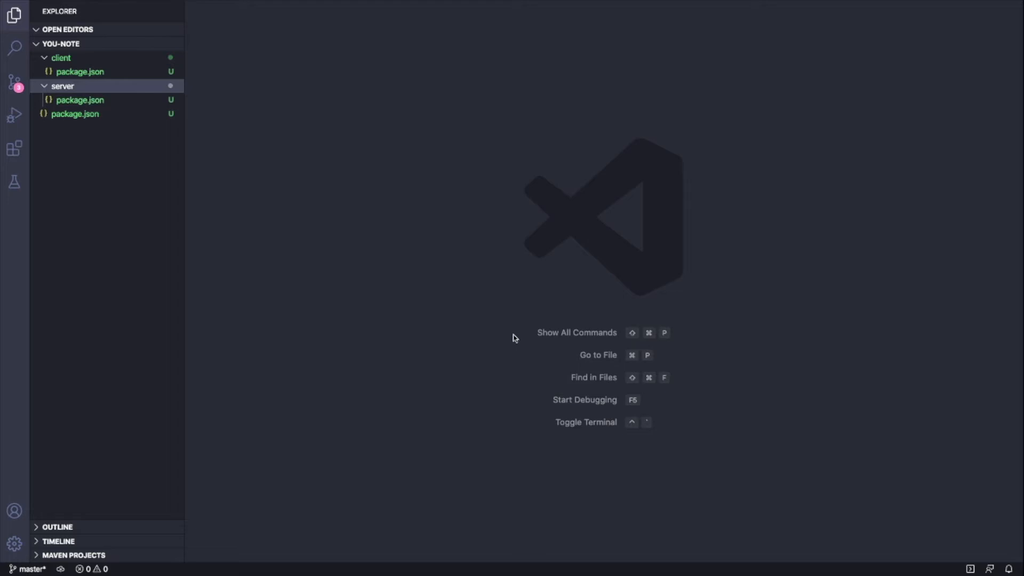
pyautogui.moveTo(633, 333)
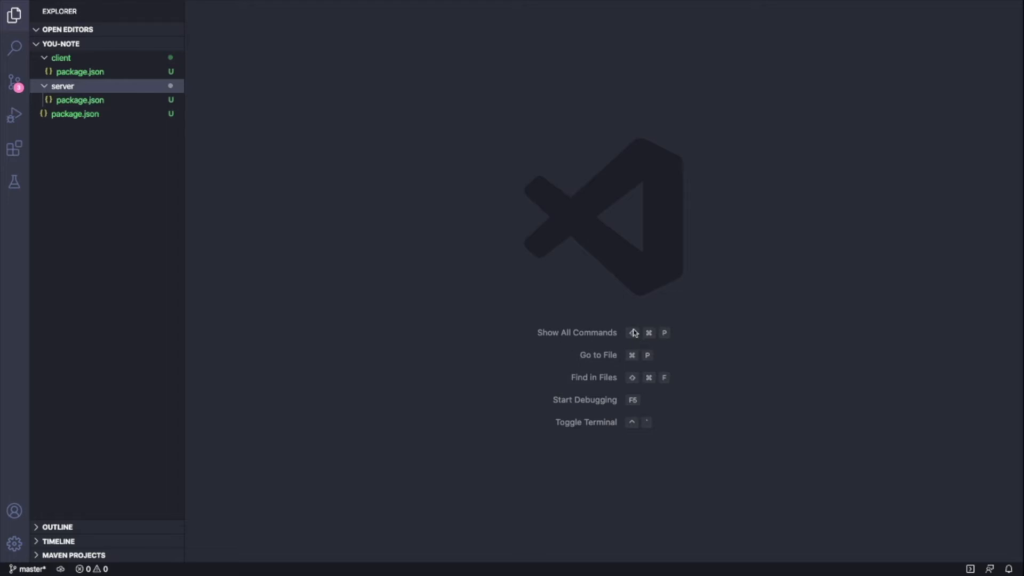
pyautogui.moveTo(907, 524)
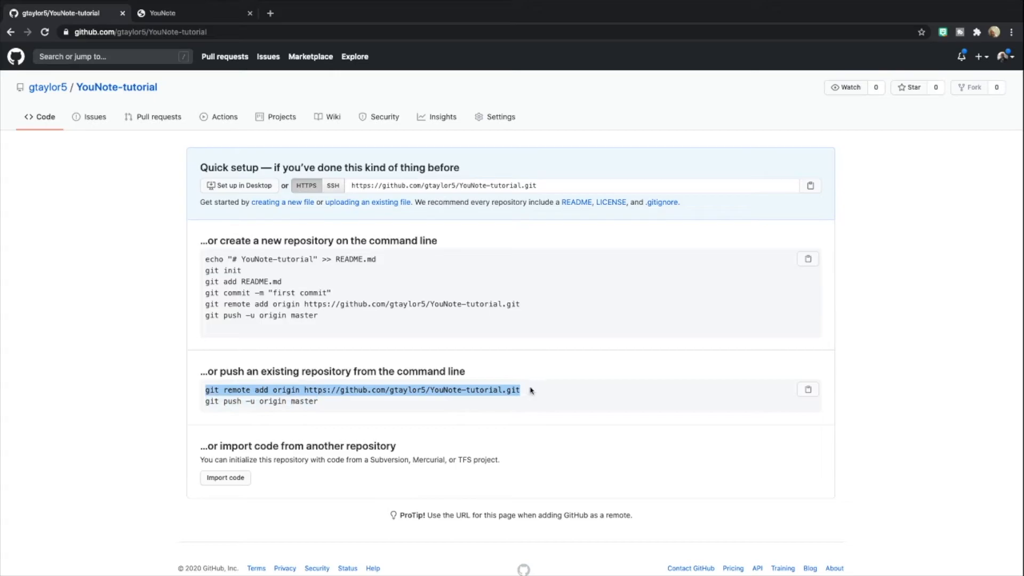
pyautogui.moveTo(499, 392)
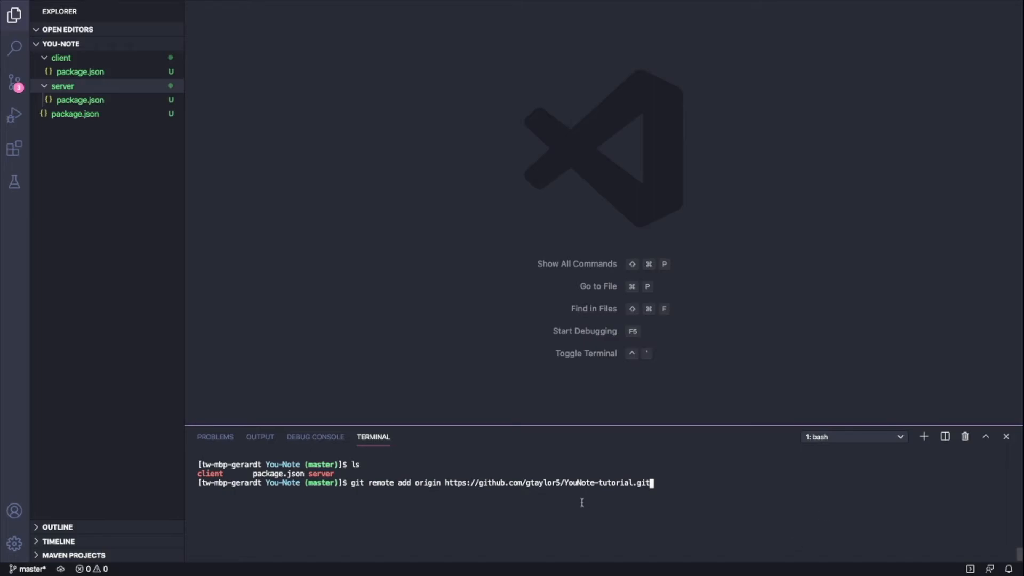
pyautogui.moveTo(547, 482)
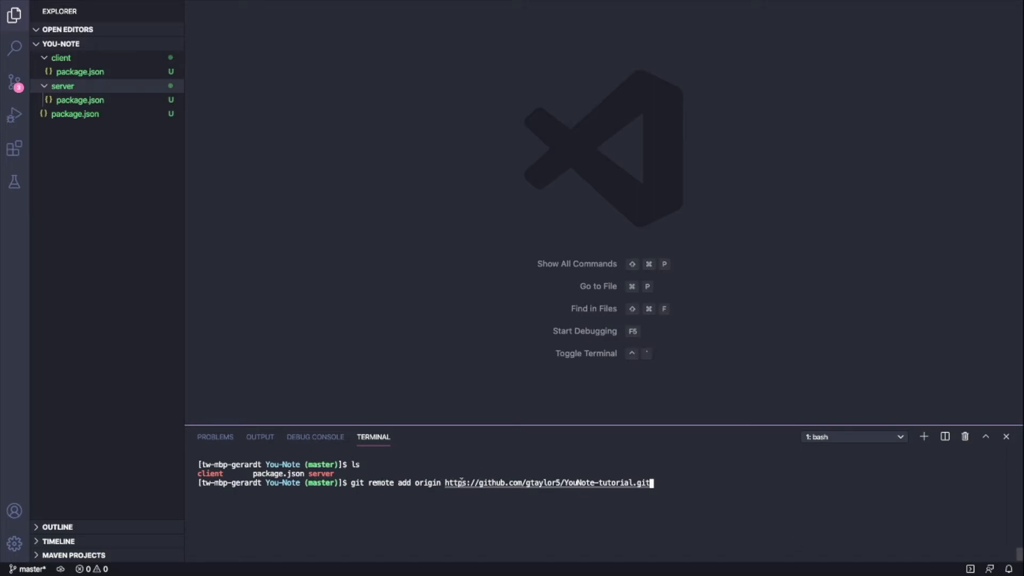
pyautogui.moveTo(685, 483)
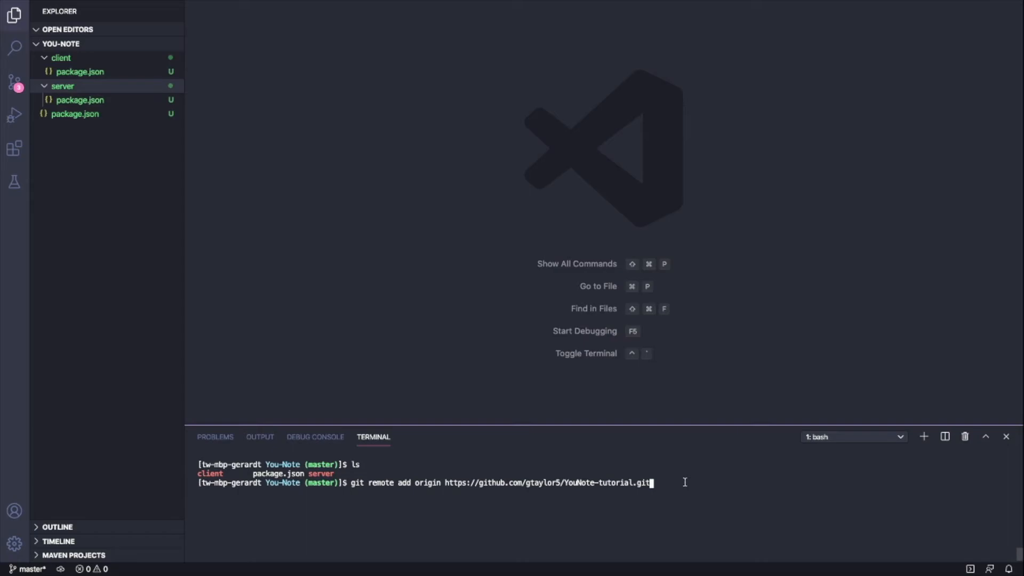
# Add the YouNote-tutorial GitHub remote as origin and commit the files as 'Initial Commit'
pyautogui.press('Return')
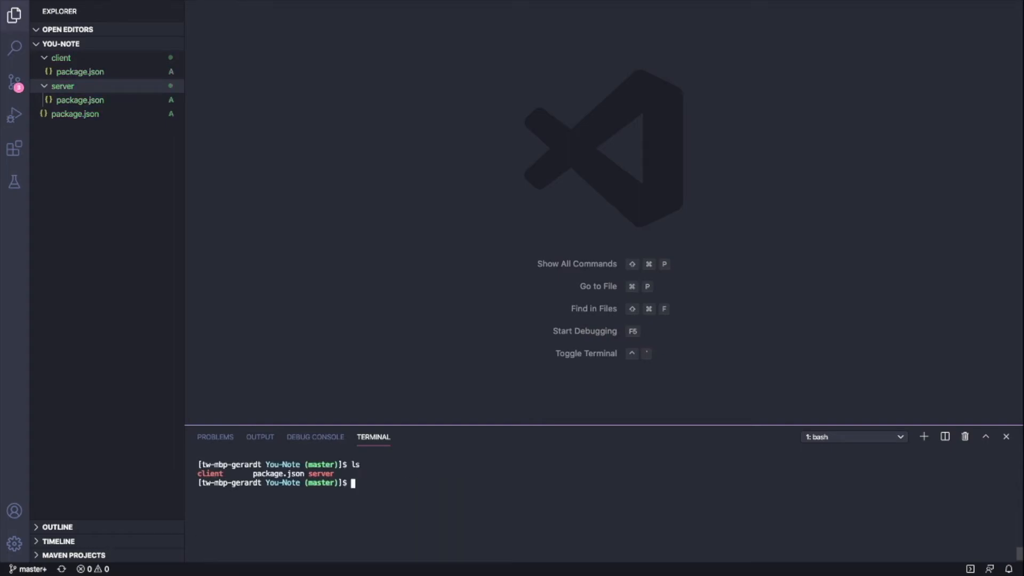
pyautogui.write('git commit')
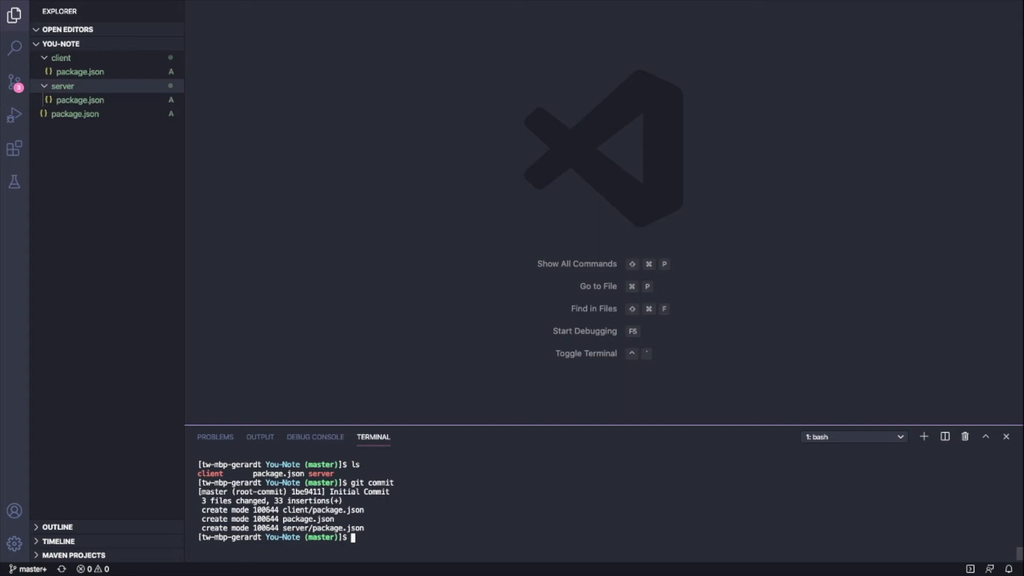
# Push the master branch to GitHub with git push -u origin master
pyautogui.write('git push -')
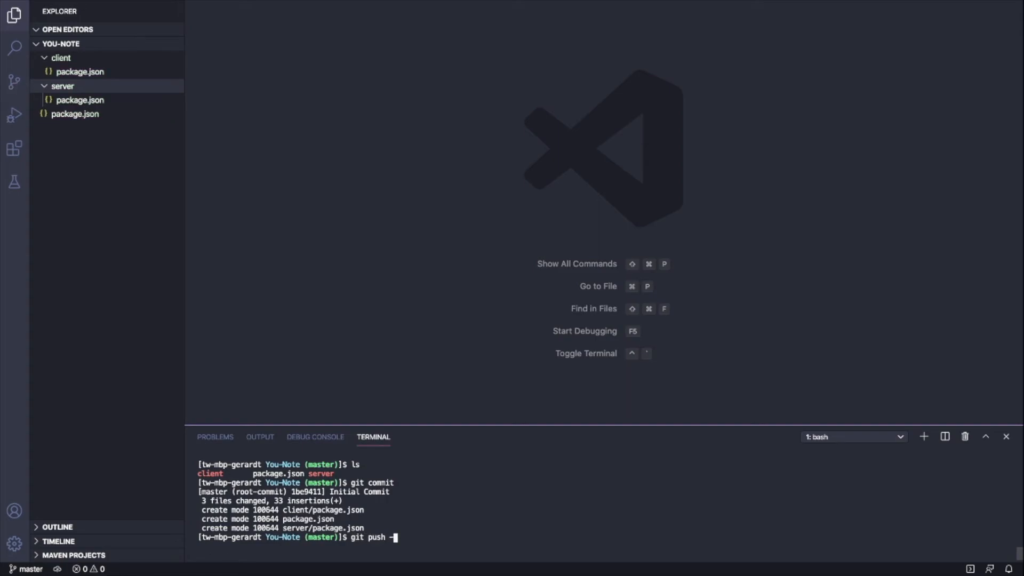
pyautogui.write('u origin master')
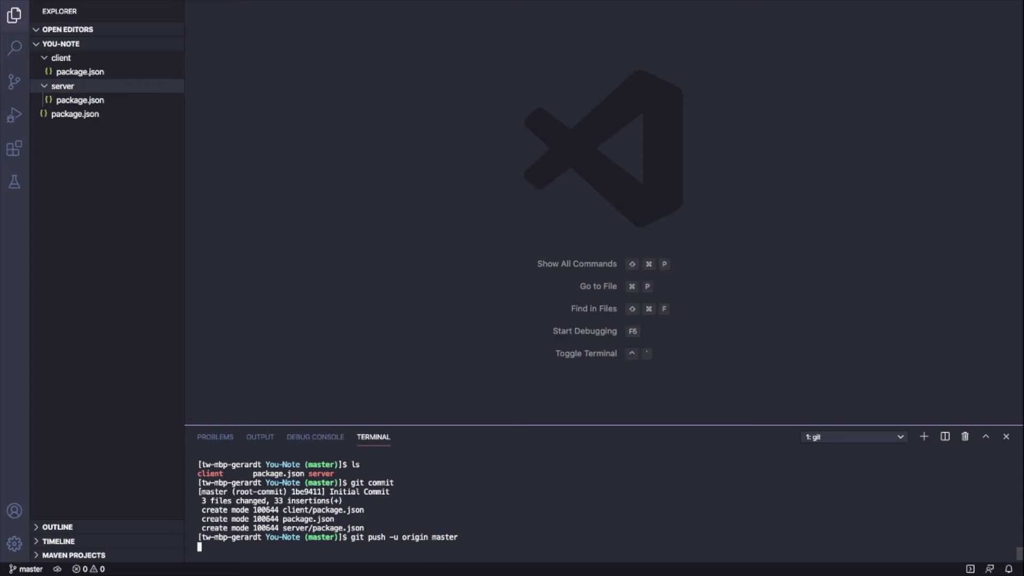
pyautogui.press('Return')
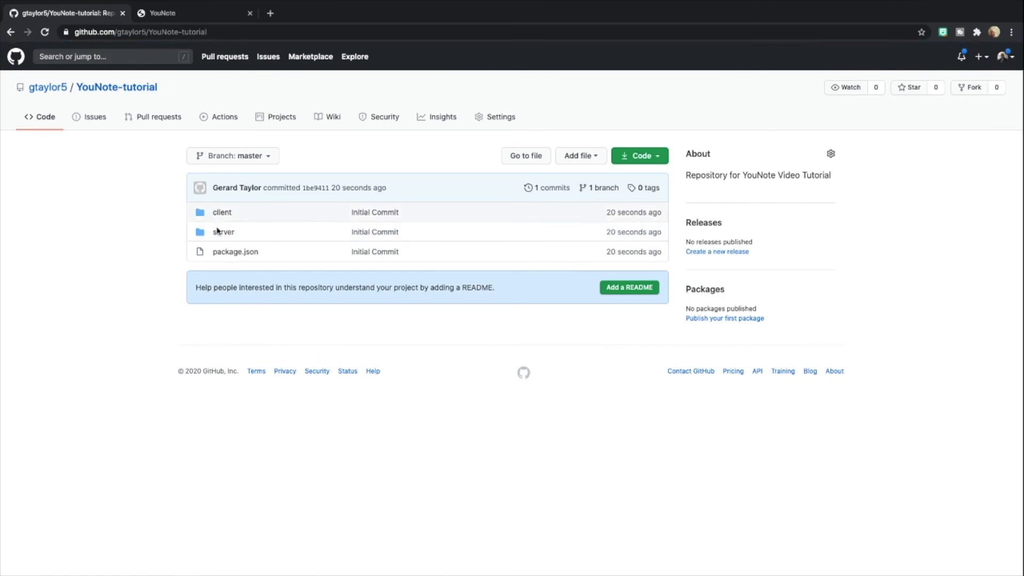
pyautogui.moveTo(225, 269)
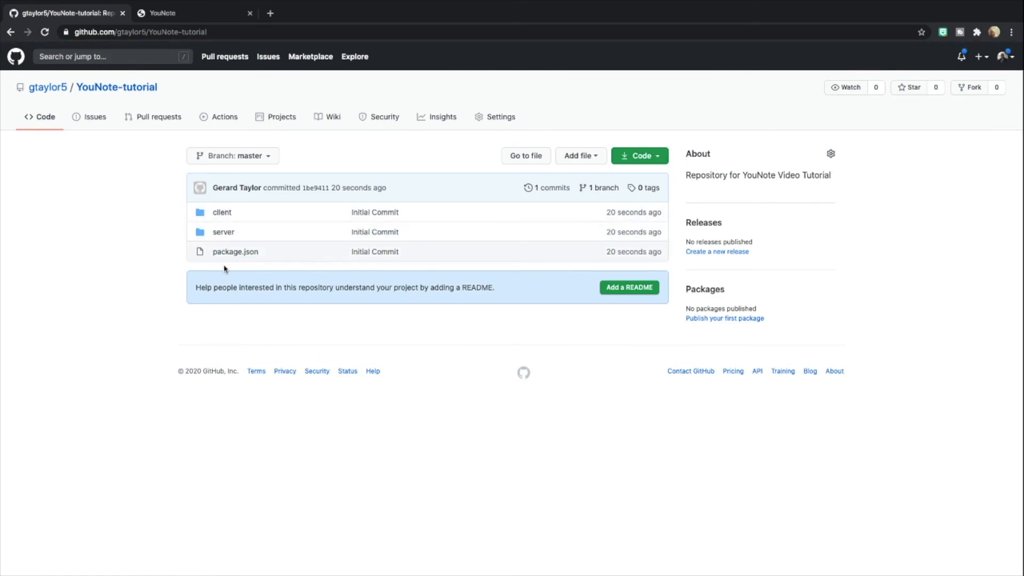
pyautogui.moveTo(325, 225)
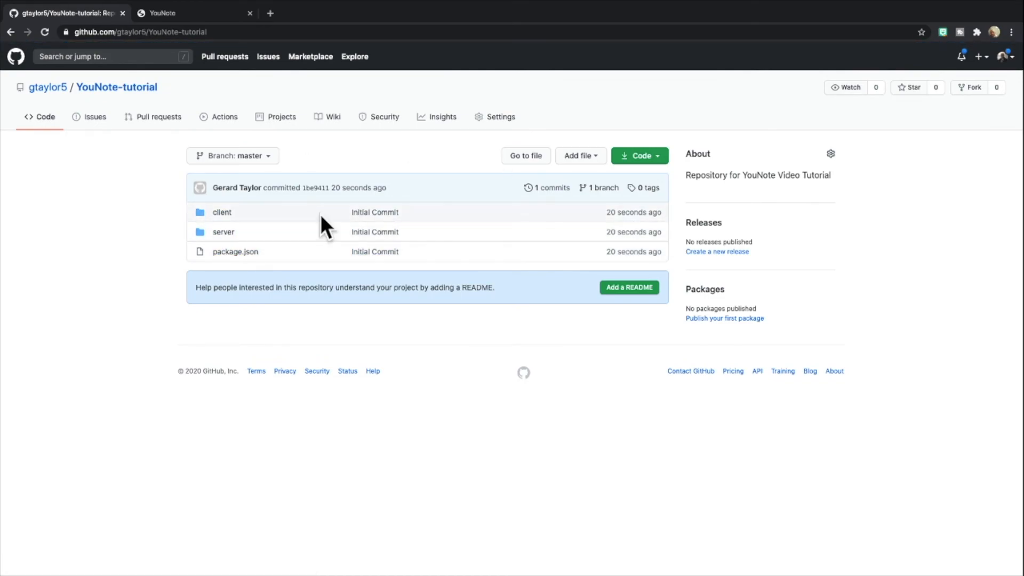
pyautogui.moveTo(234, 209)
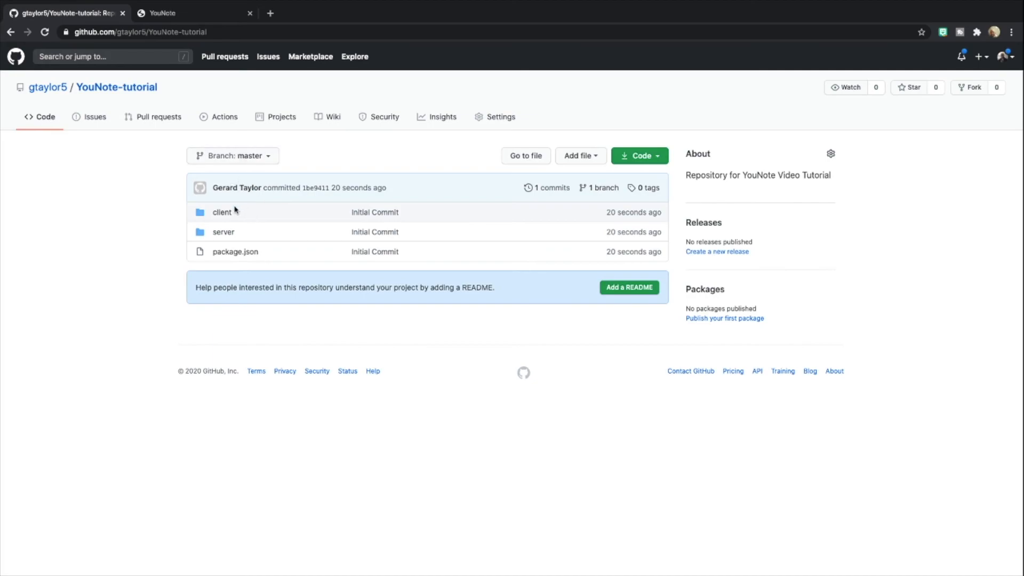
pyautogui.moveTo(230, 159)
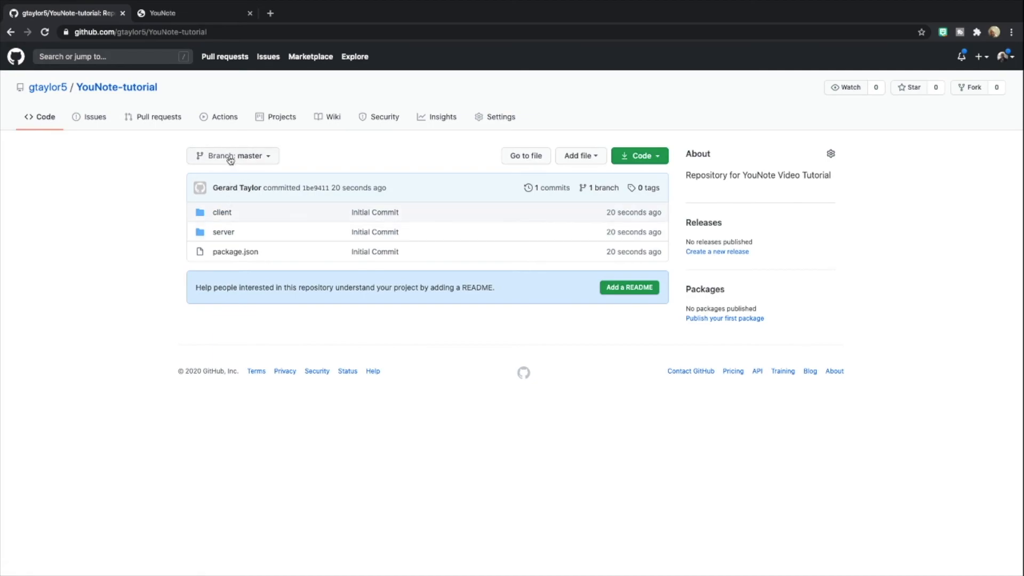
pyautogui.moveTo(203, 231)
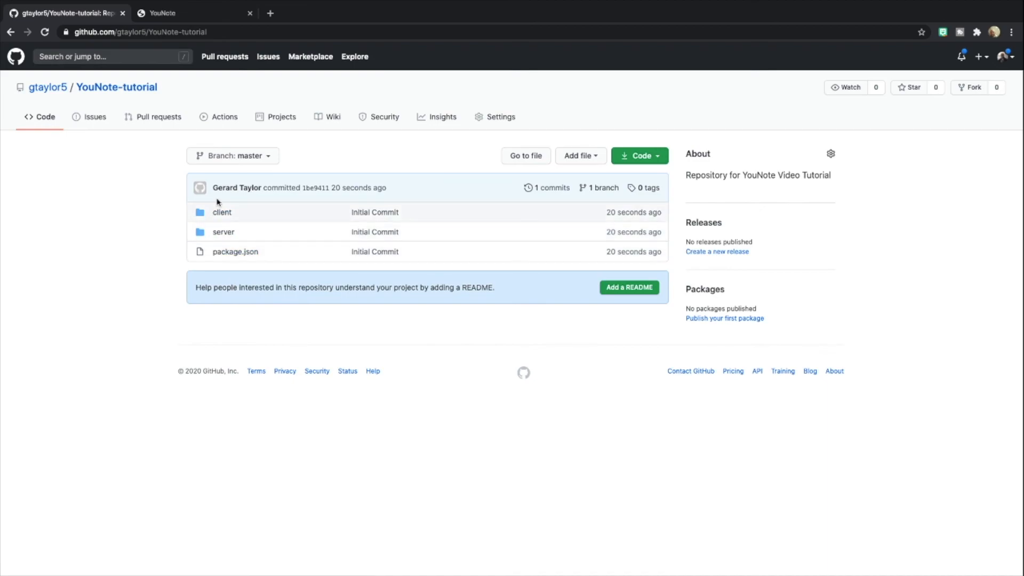
pyautogui.moveTo(222, 212)
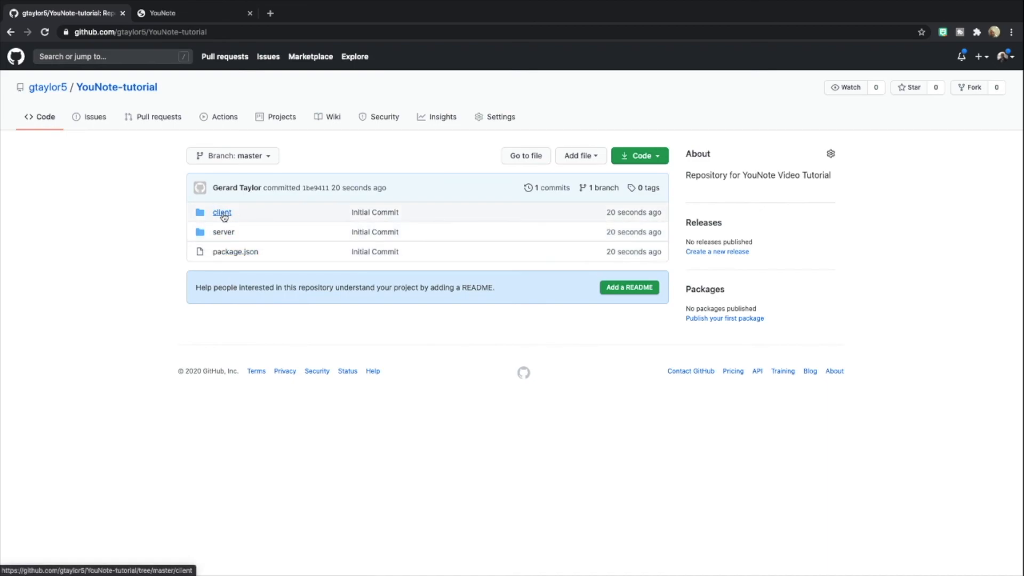
pyautogui.moveTo(245, 163)
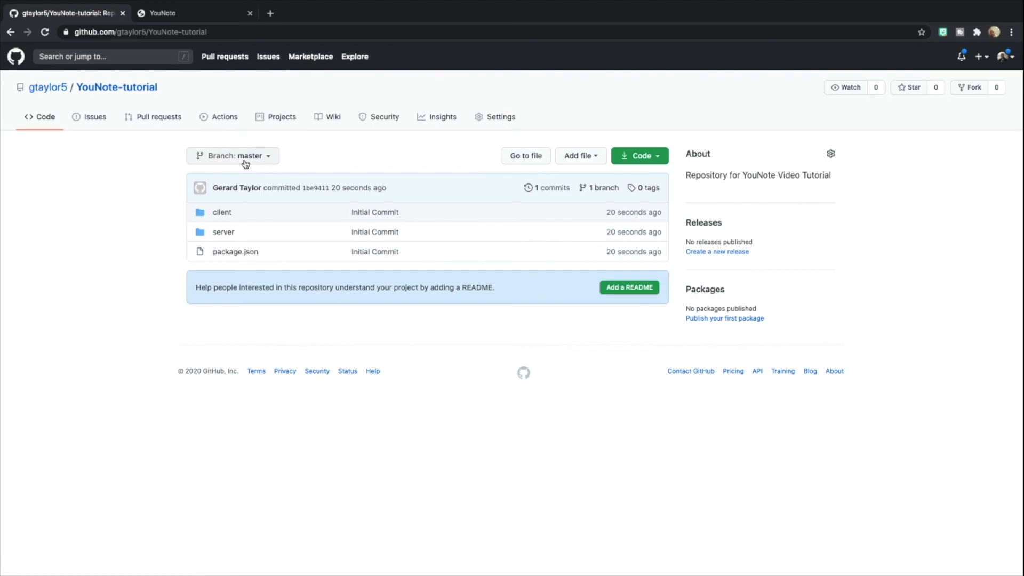
# Check the branch switcher, confirming master is the repository's only branch
pyautogui.click(233, 156)
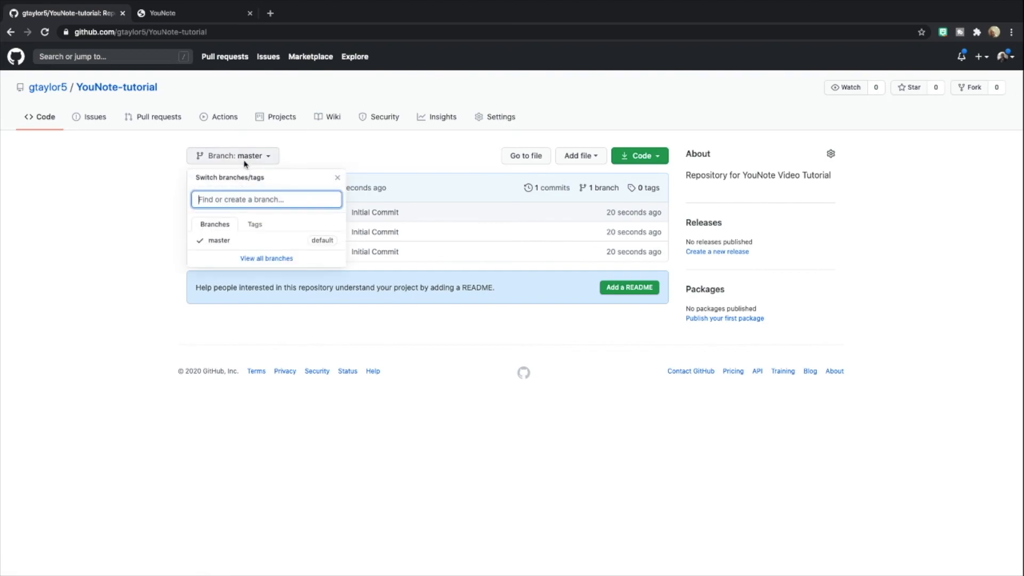